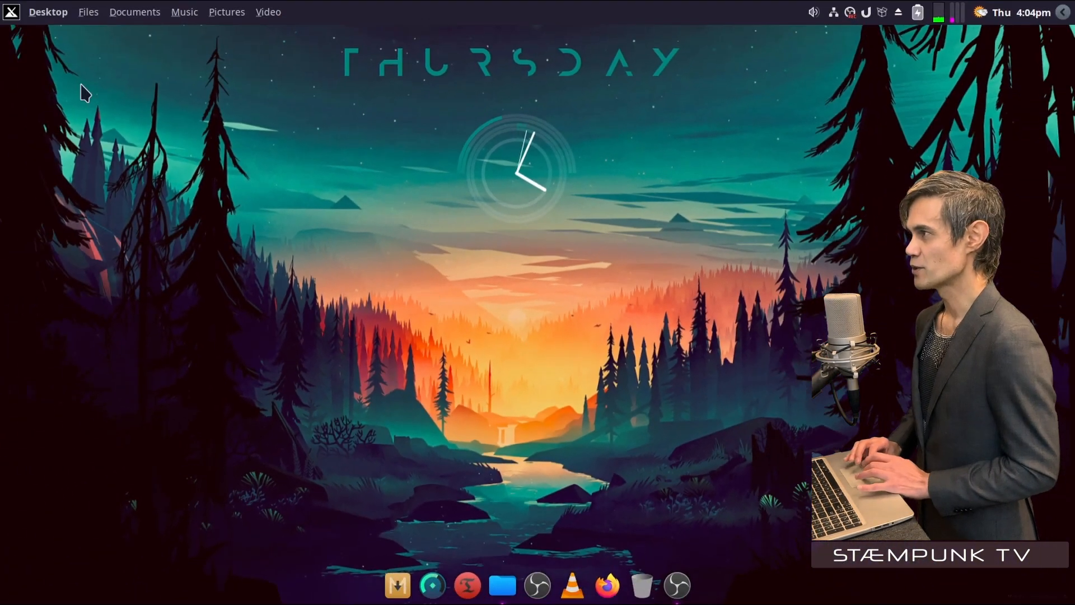
Browse the Games category in Whisker Menu to see the four installed games
click(13, 12)
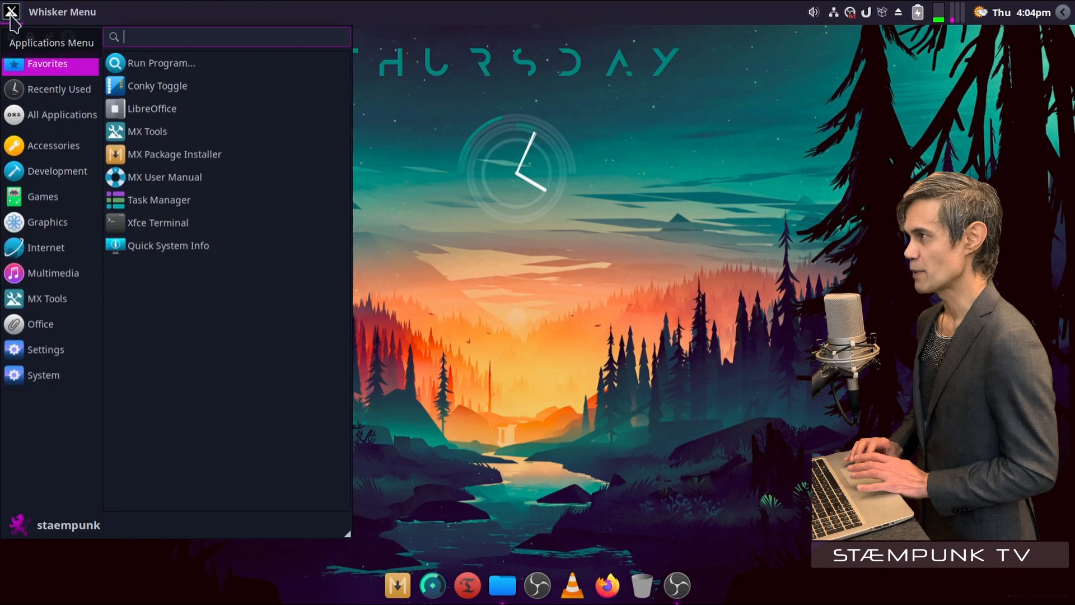
click(43, 196)
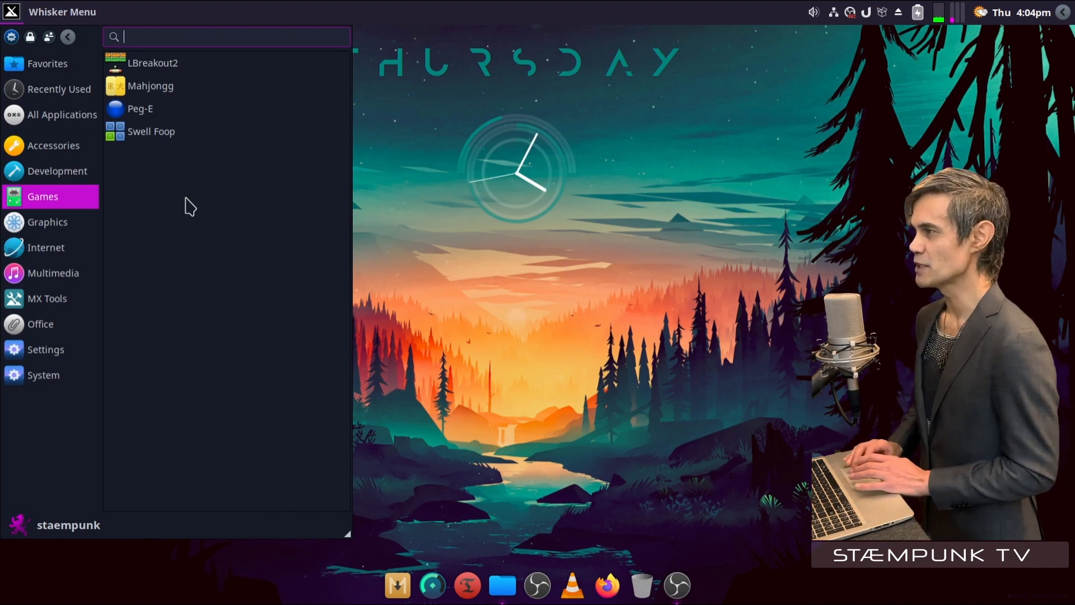
mouse_move(86, 208)
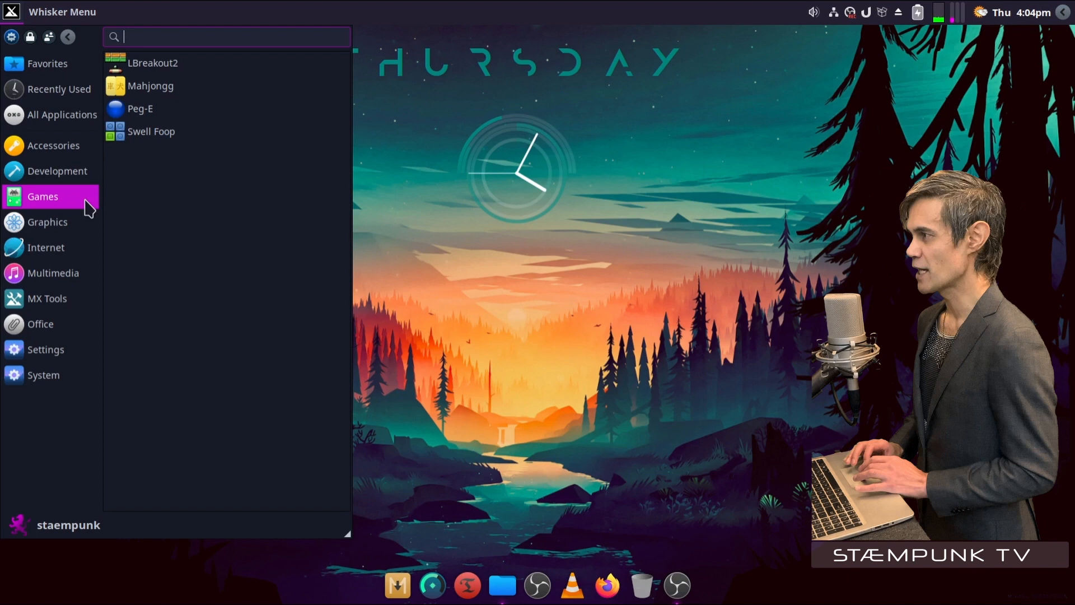
mouse_move(139, 203)
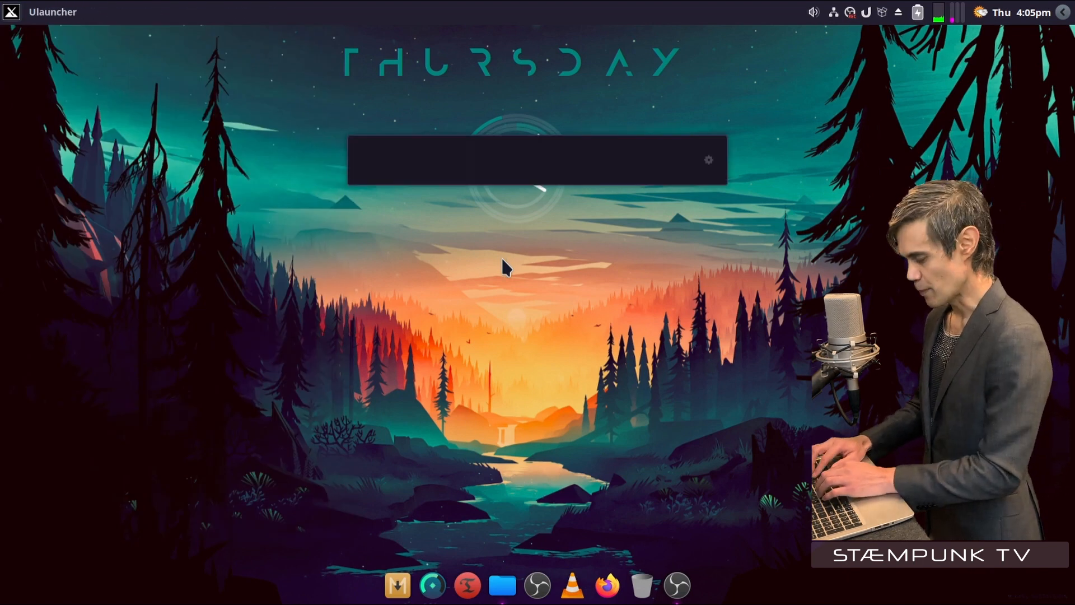
Launch Synaptic Package Manager from Ulauncher by searching 'syna'
text(syna)
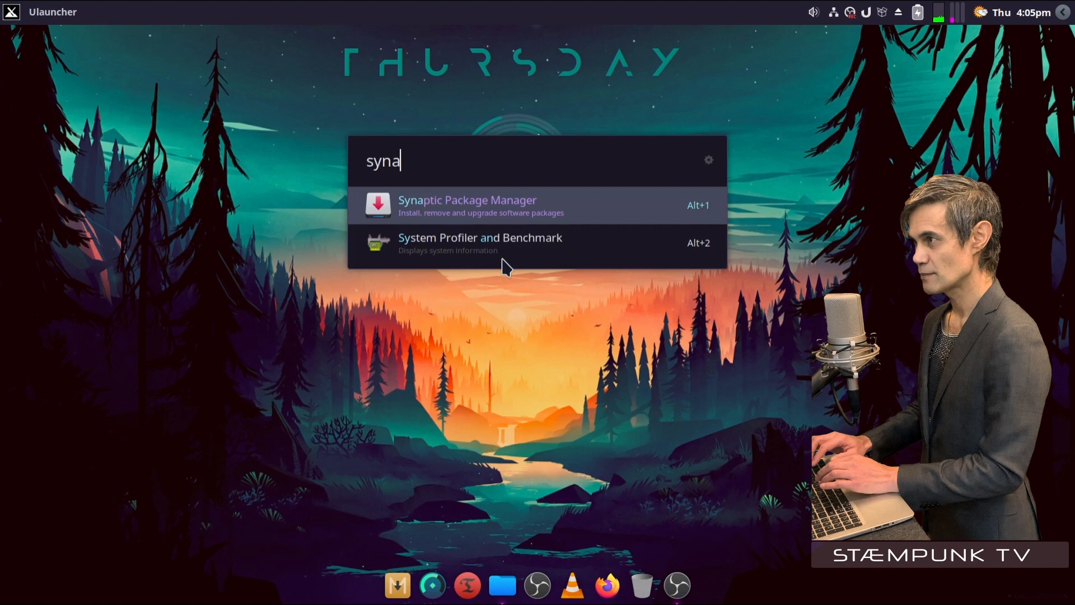
click(468, 199)
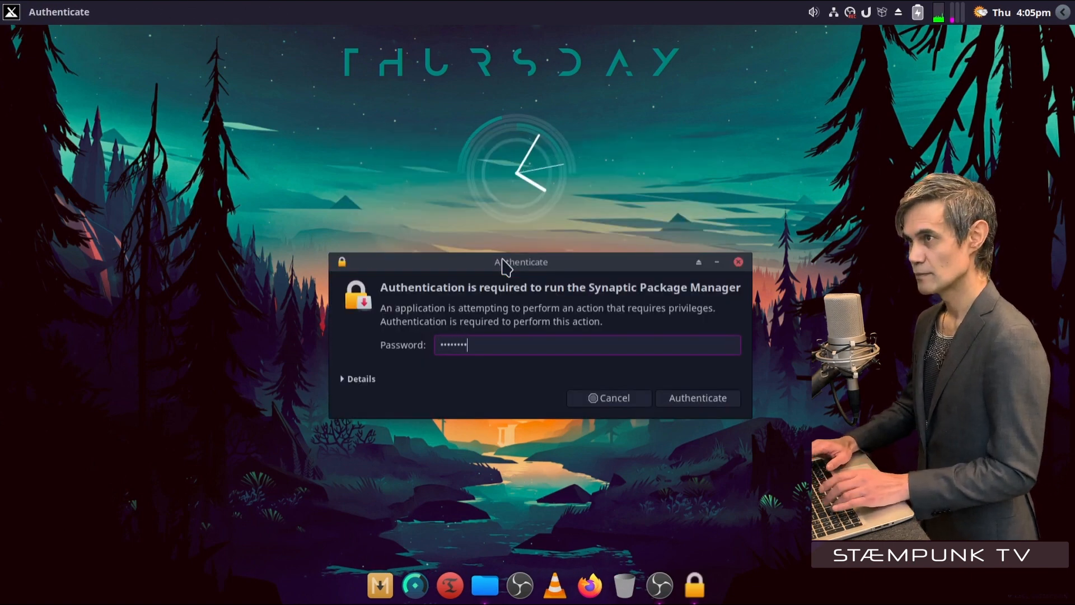
Authenticate with the admin password so Synaptic loads its sections and package list
click(698, 397)
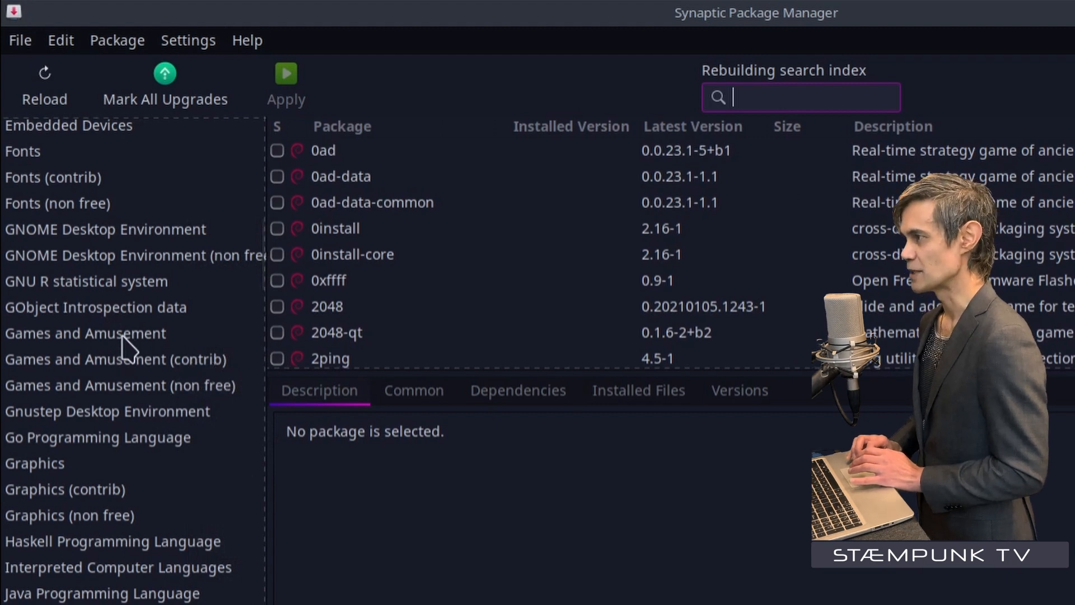
Show the Games and Amusement section sorted by Installed Version so installed games come first
click(84, 334)
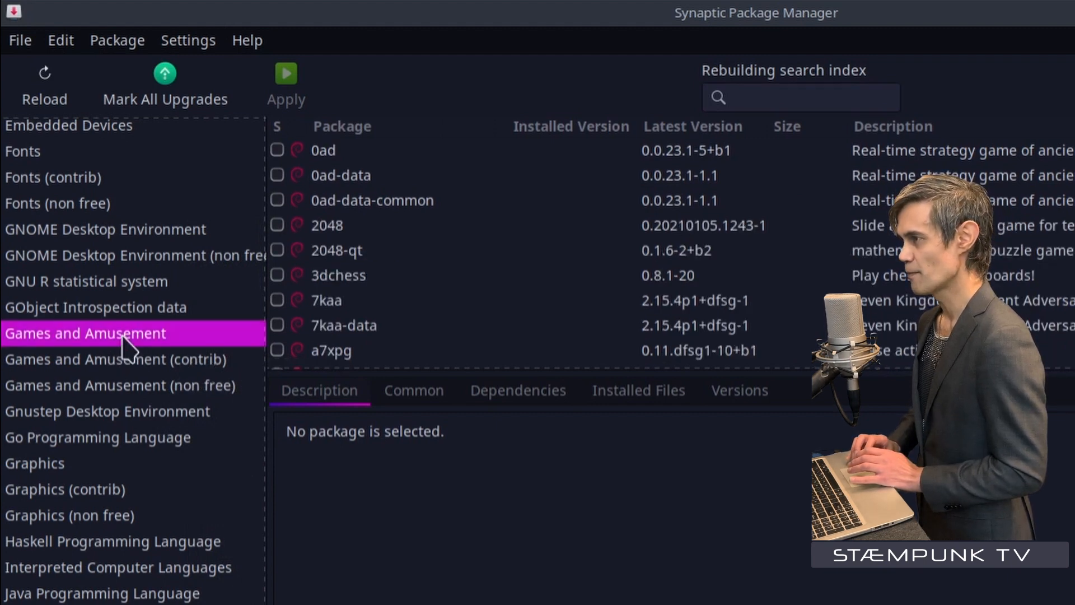
mouse_move(580, 157)
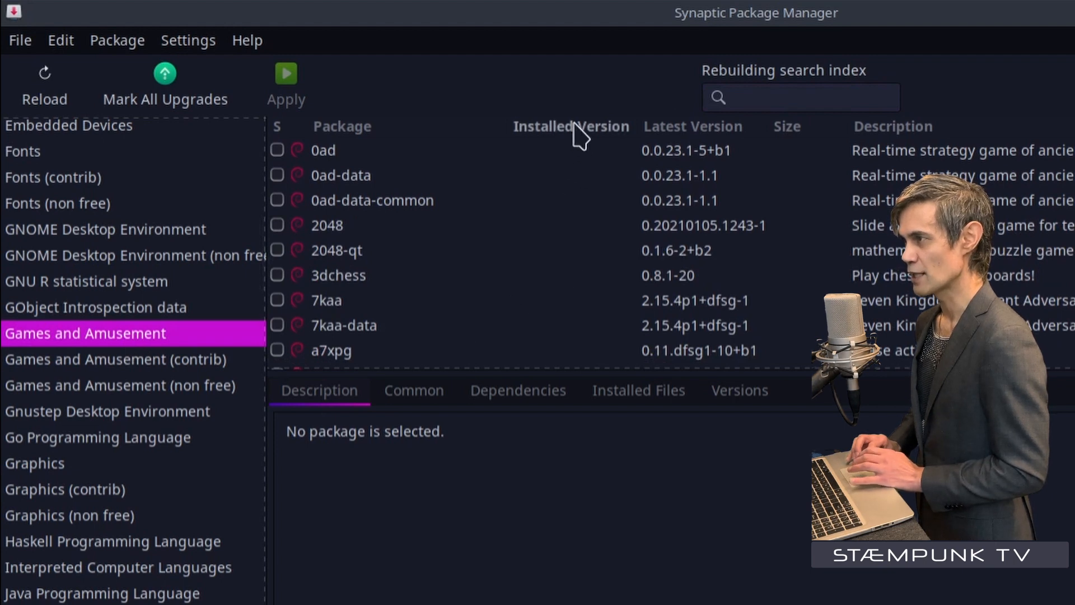
click(577, 125)
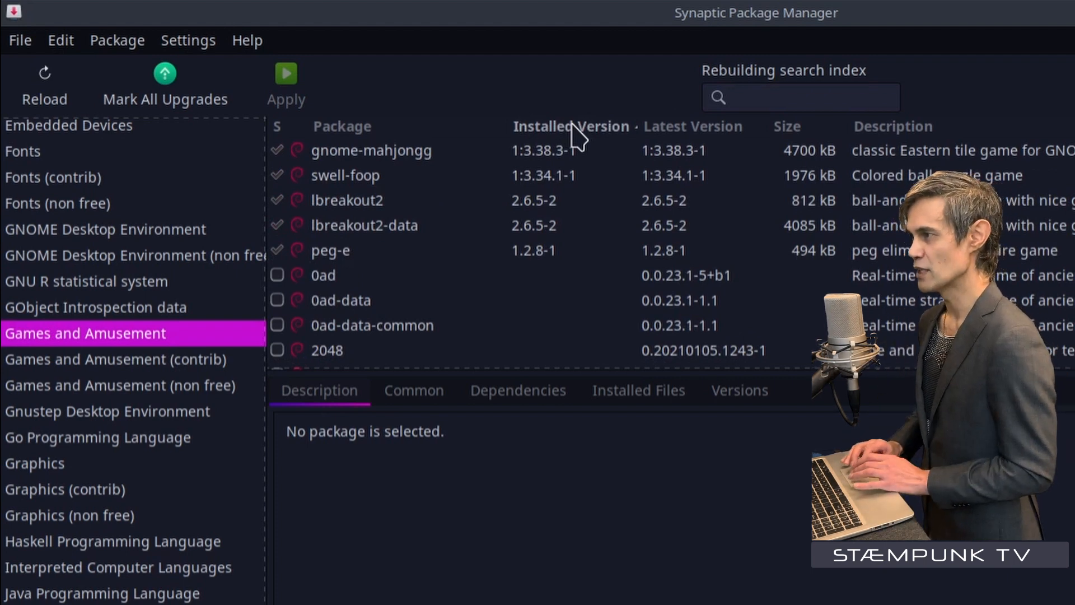
mouse_move(390, 169)
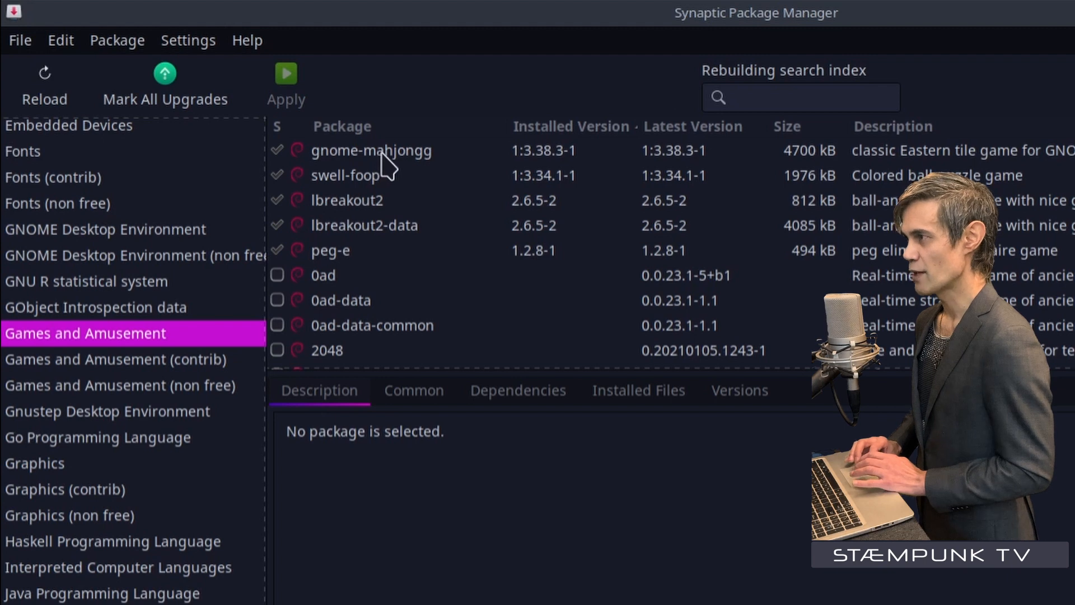
Select gnome-mahjongg through peg-e and mark all five packages for complete removal
click(370, 150)
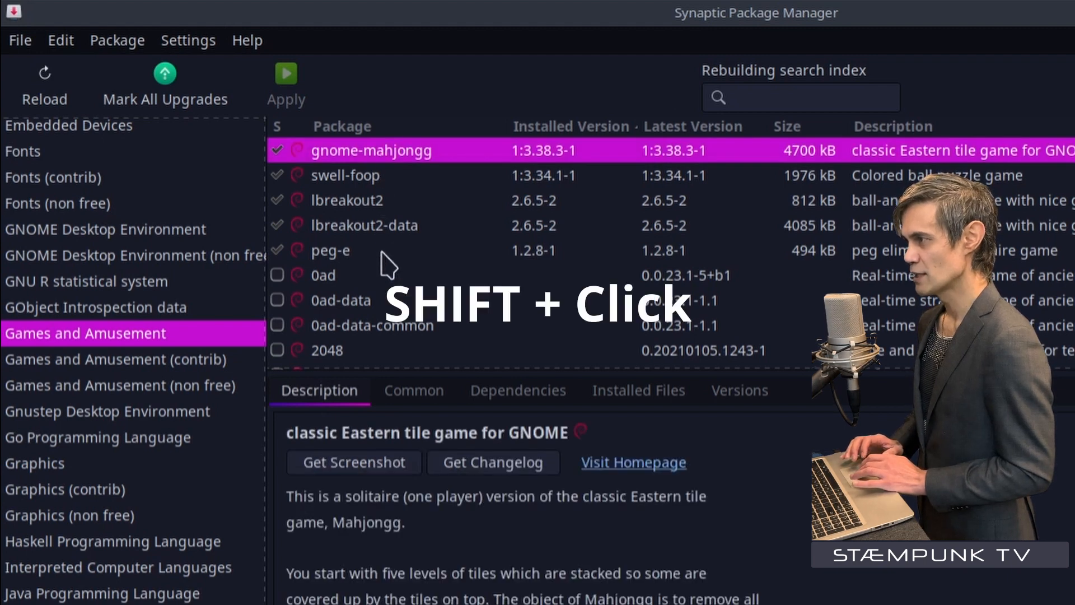
click(332, 251)
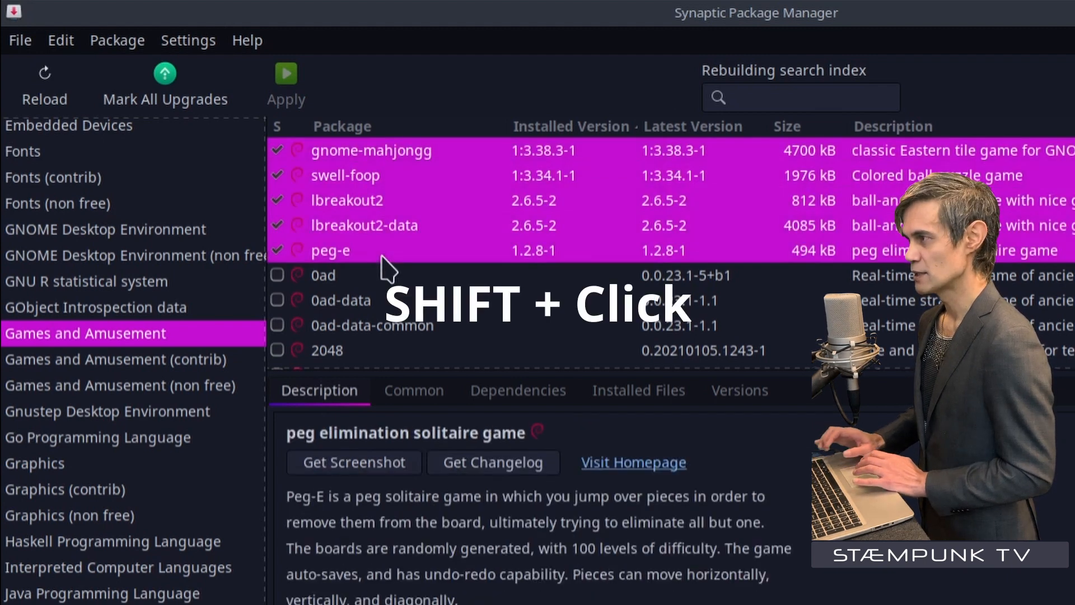
right_click(385, 268)
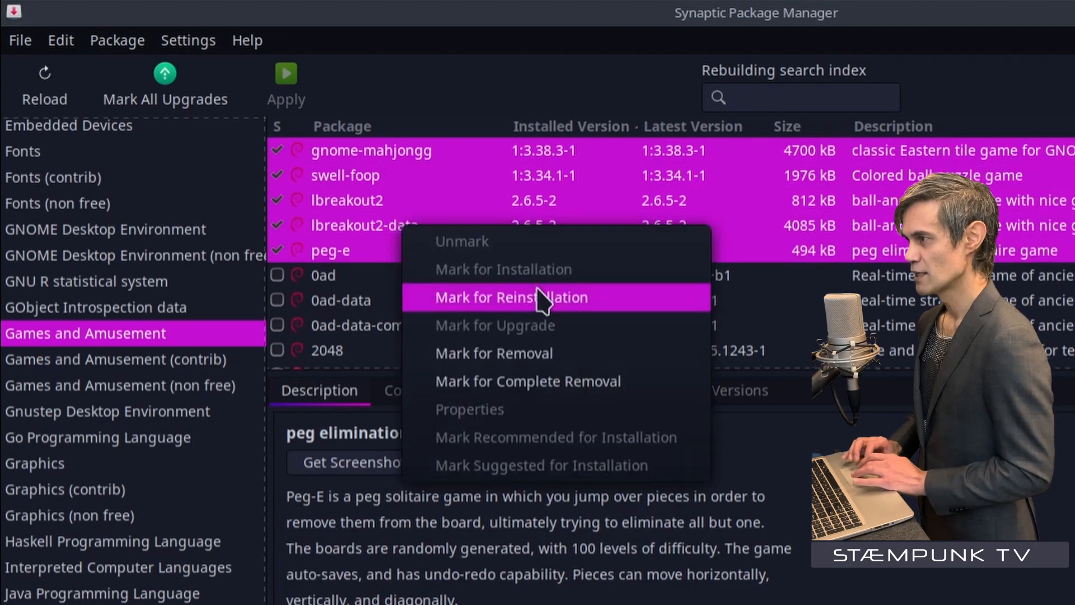
mouse_move(543, 395)
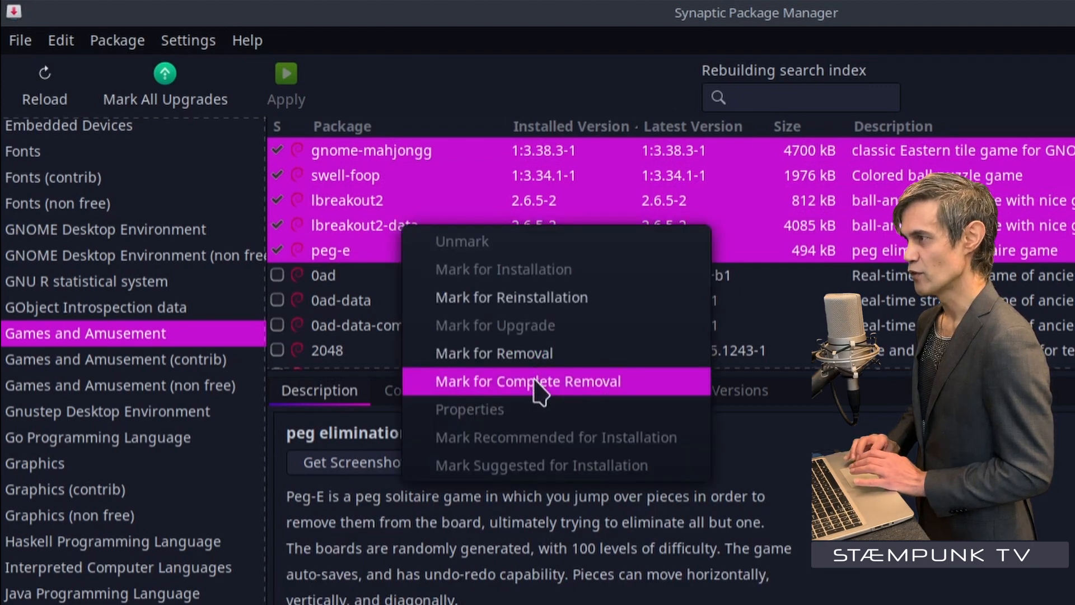
click(529, 381)
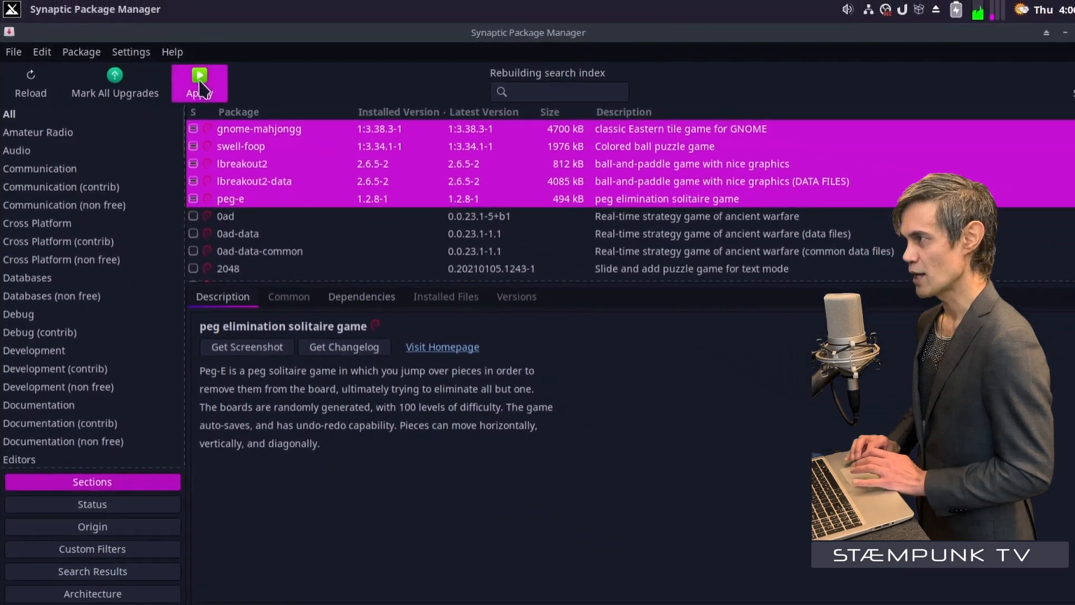
Apply the pending changes and confirm the Summary so the five game packages are removed
click(199, 76)
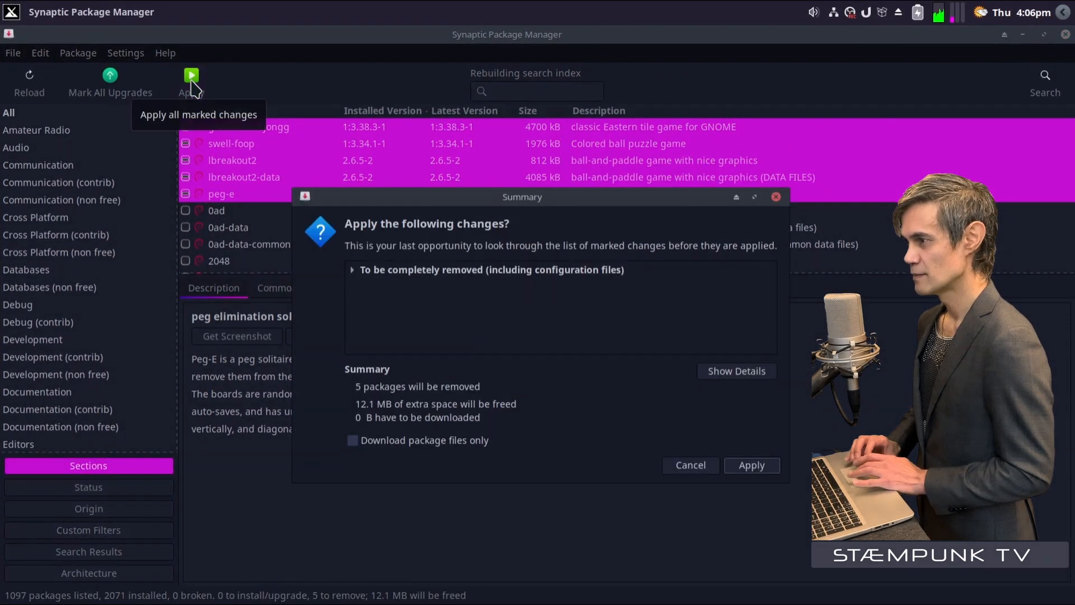
click(753, 465)
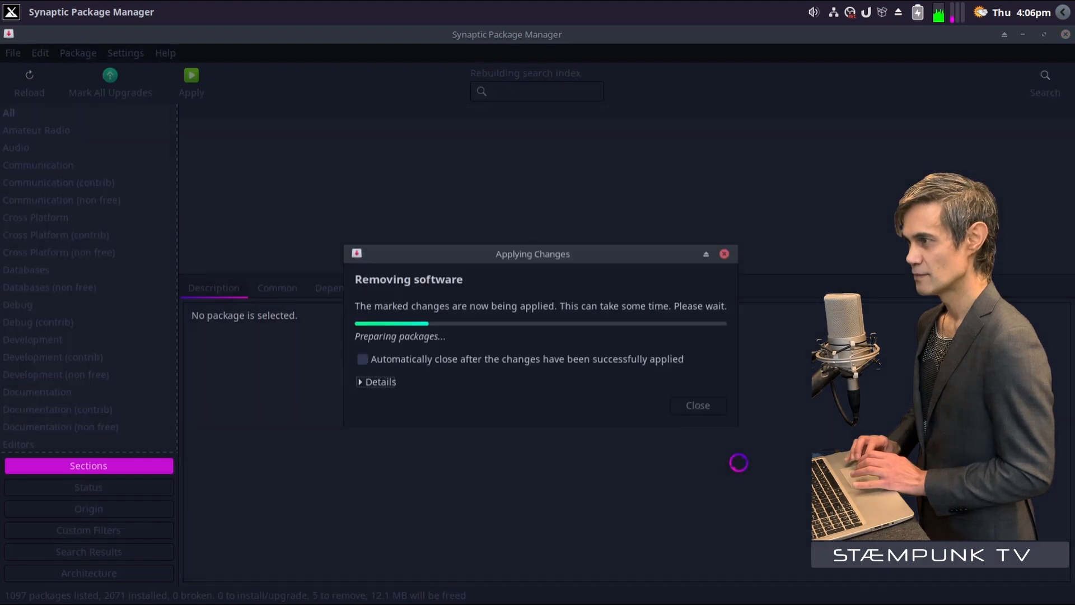
click(363, 359)
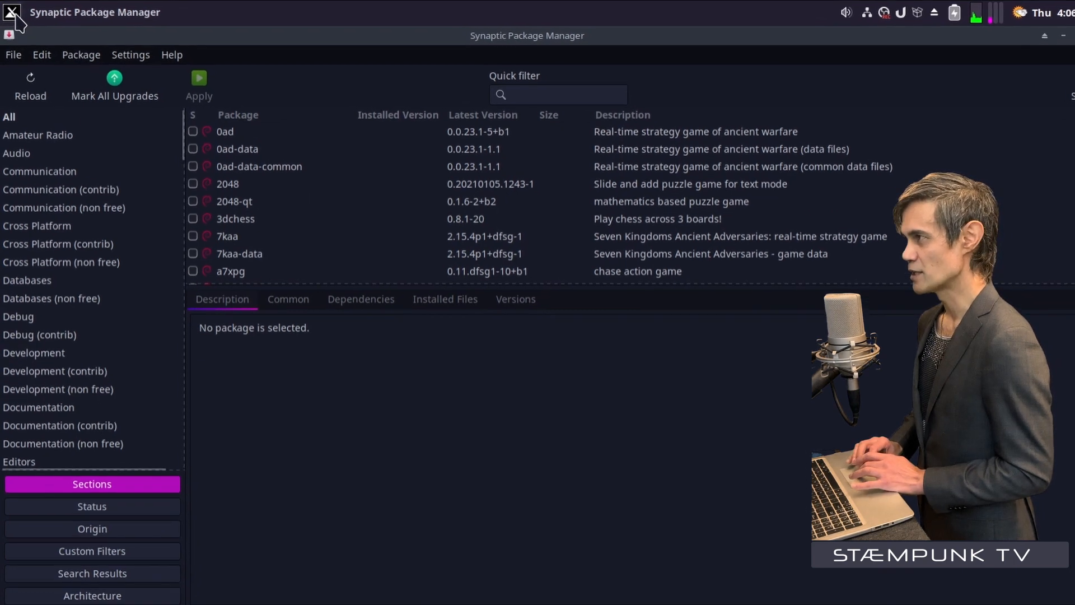
Reopen Whisker Menu and browse categories, confirming Games is gone and viewing Office
click(13, 14)
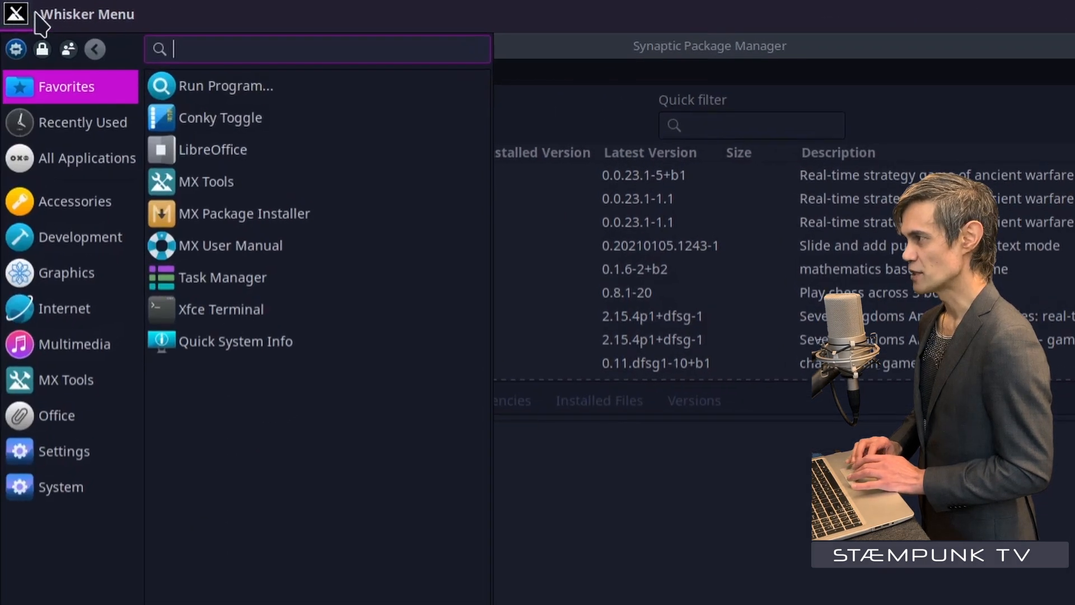
click(56, 416)
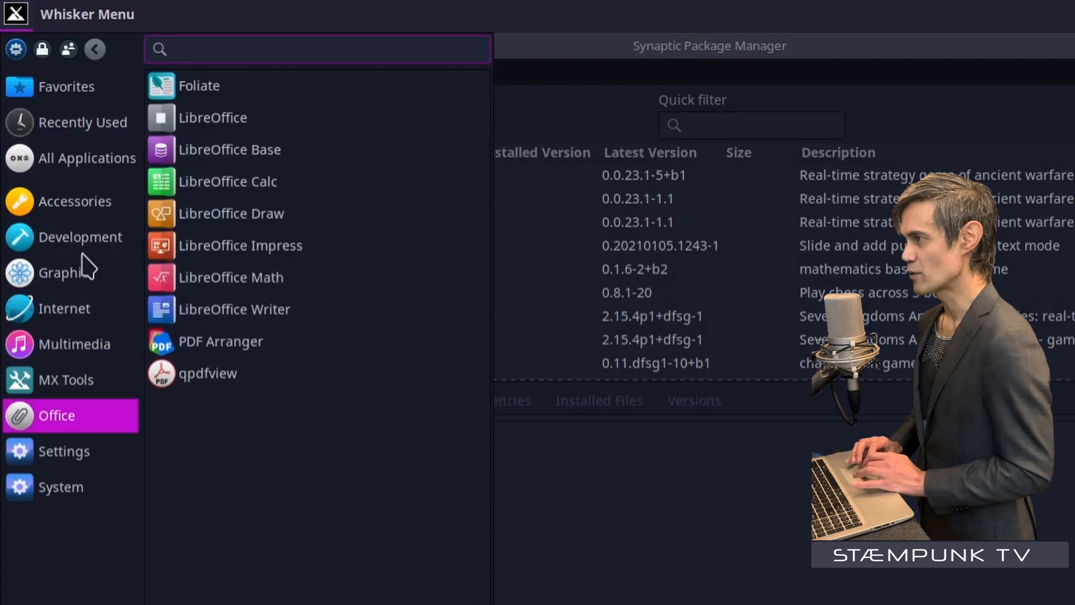